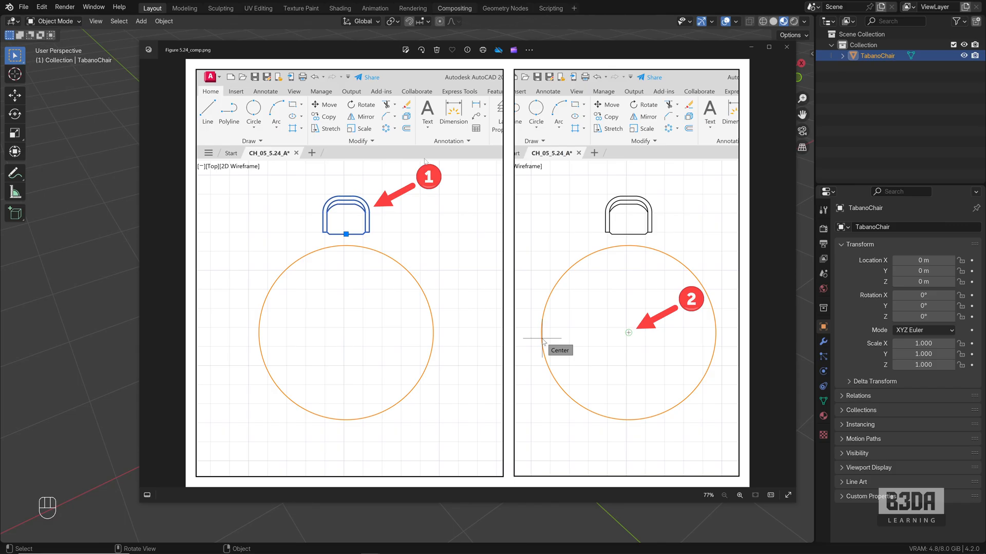
{"action": "mouse_move", "coordinate": [469, 226]}
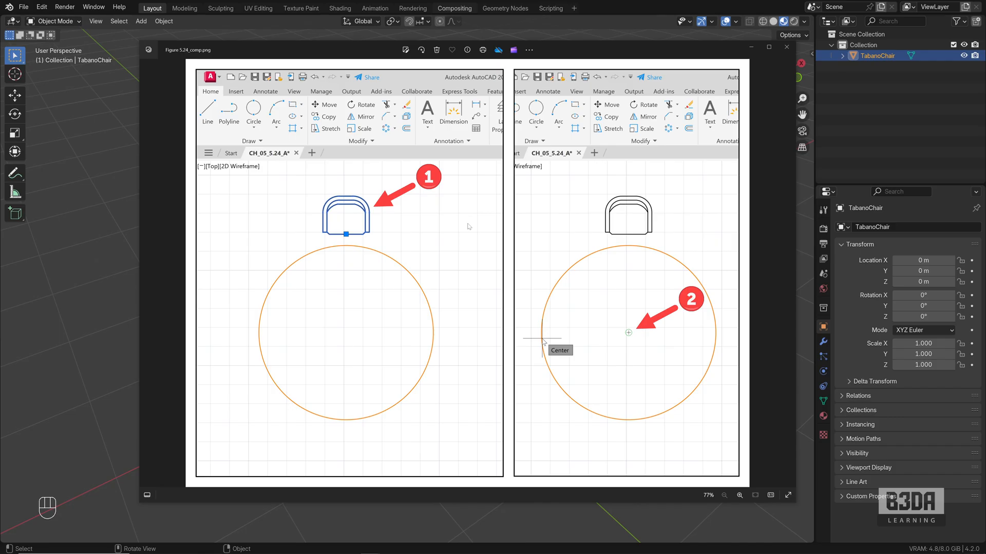
{"action": "mouse_move", "coordinate": [356, 213]}
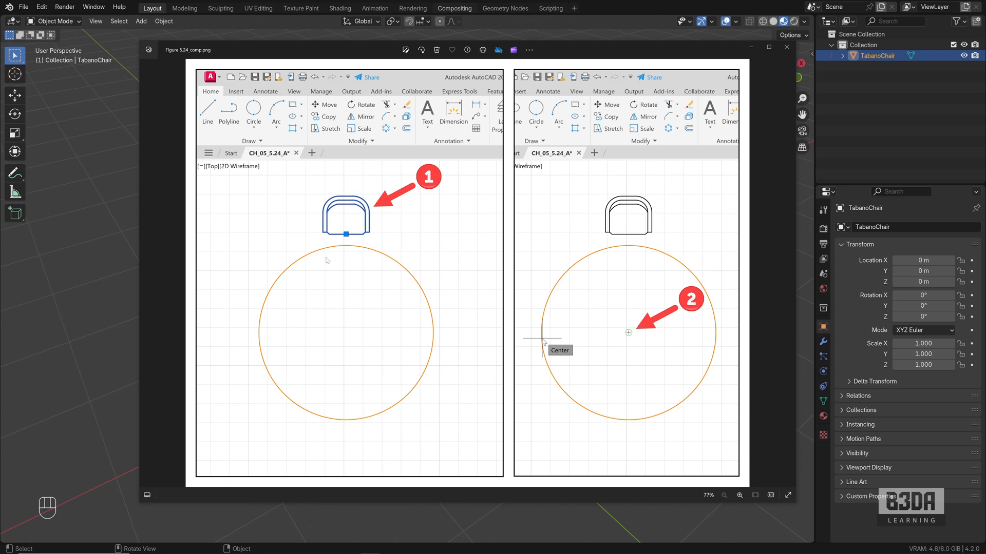
{"action": "mouse_move", "coordinate": [332, 340]}
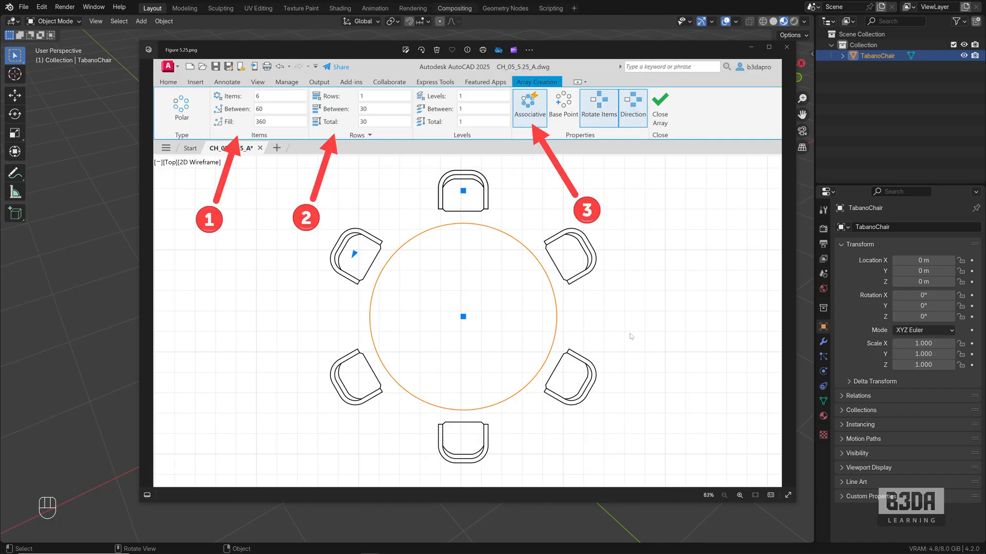
{"action": "mouse_move", "coordinate": [385, 328]}
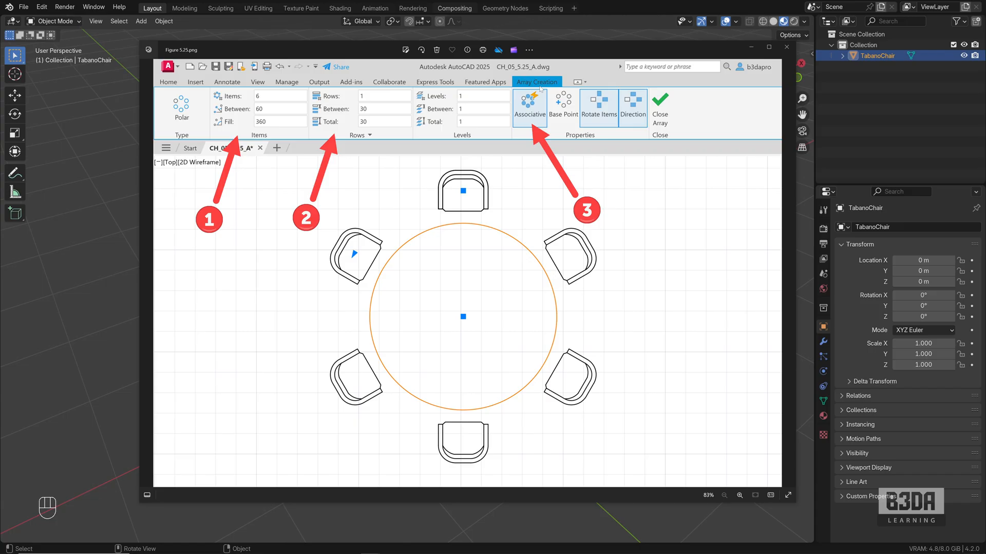
{"action": "mouse_move", "coordinate": [603, 51]}
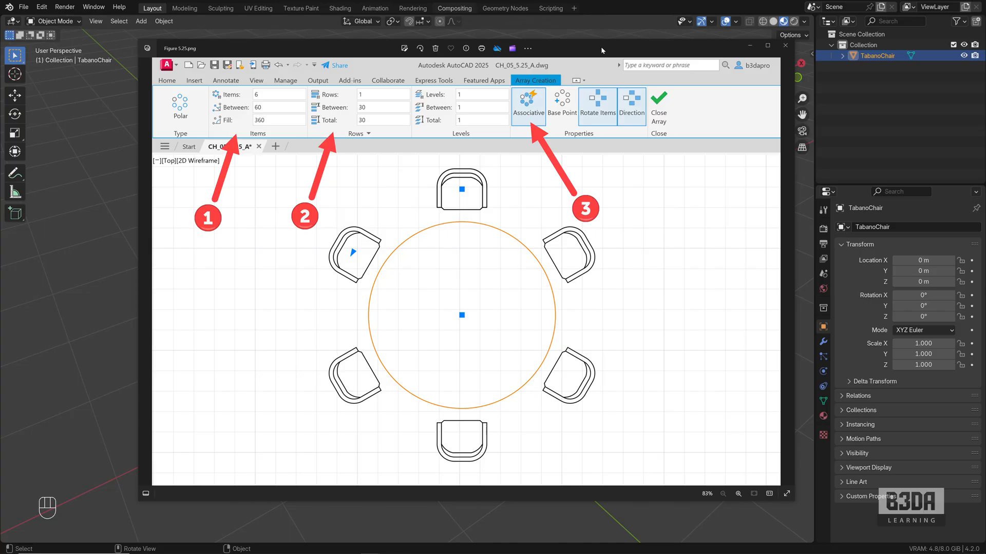
Try an Array modifier on the chair with fixed-count fitting, then remove it, leaving no modifiers.
{"action": "left_click", "coordinate": [785, 44]}
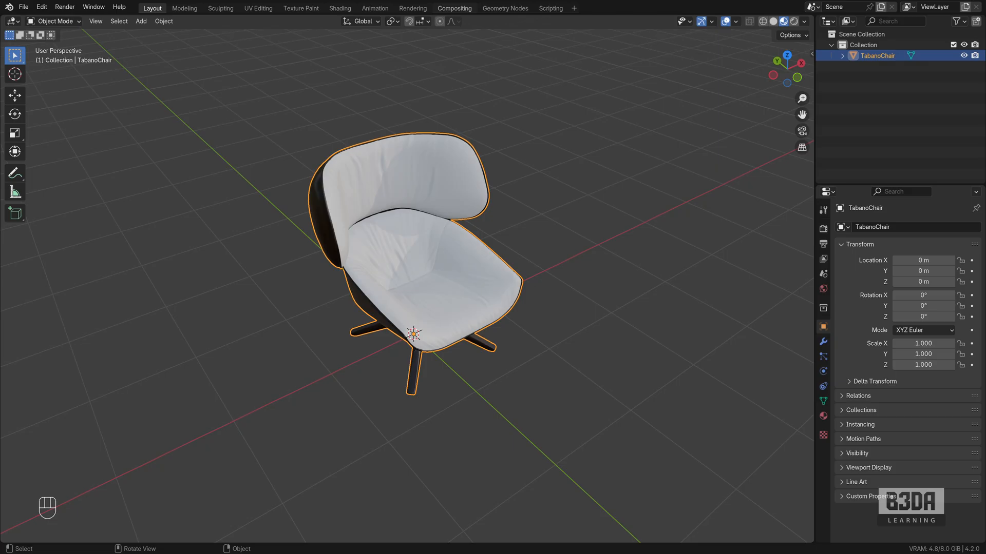
{"action": "mouse_move", "coordinate": [582, 90]}
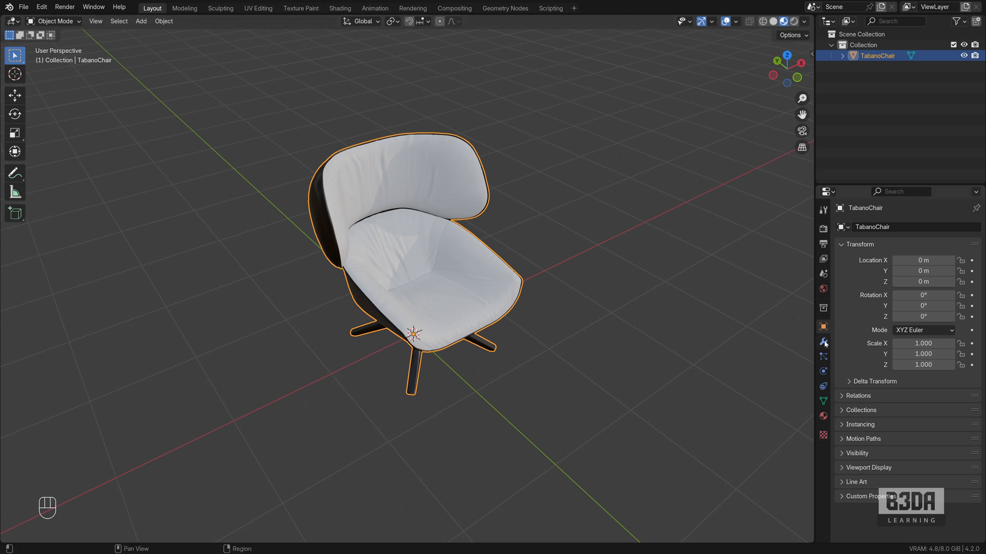
{"action": "left_click", "coordinate": [822, 341]}
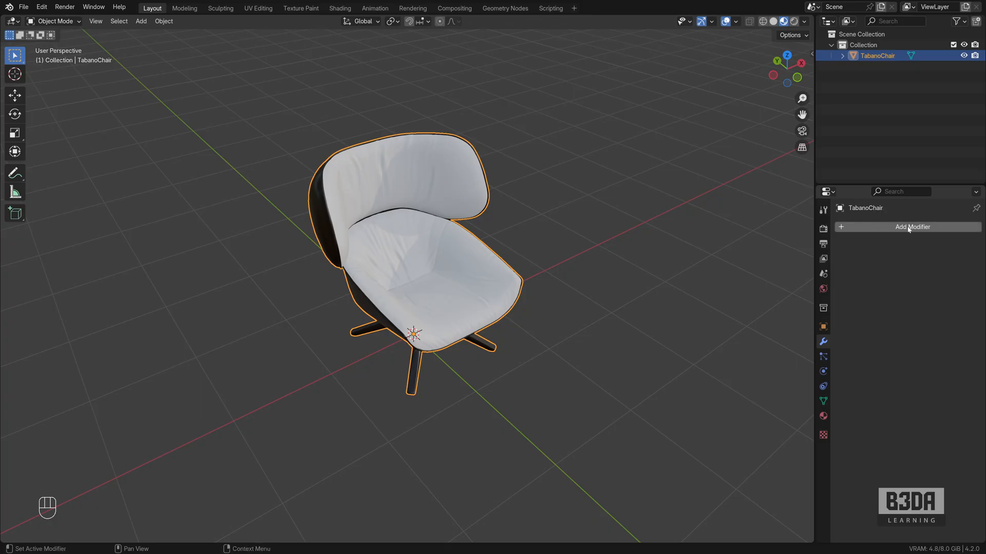
{"action": "left_click", "coordinate": [912, 227]}
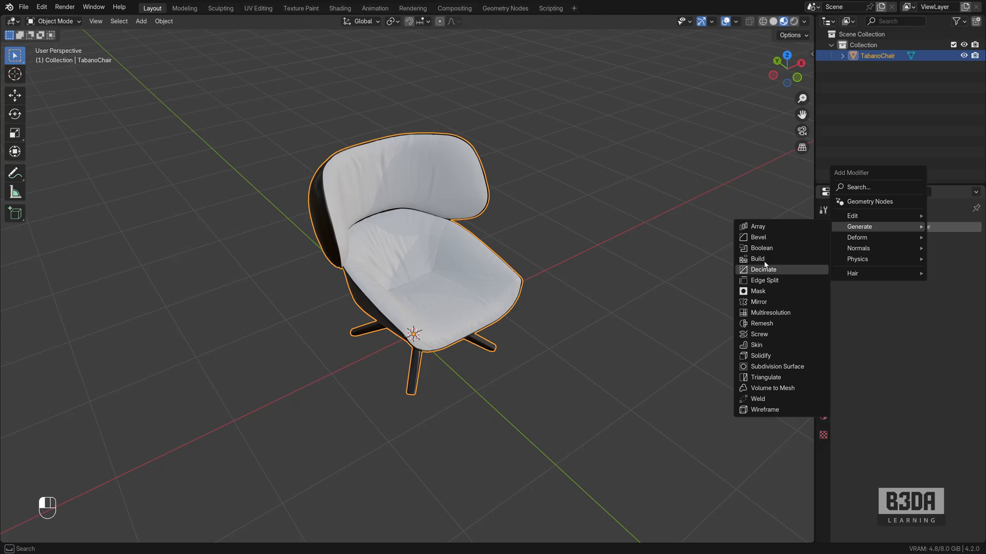
{"action": "left_click", "coordinate": [758, 226]}
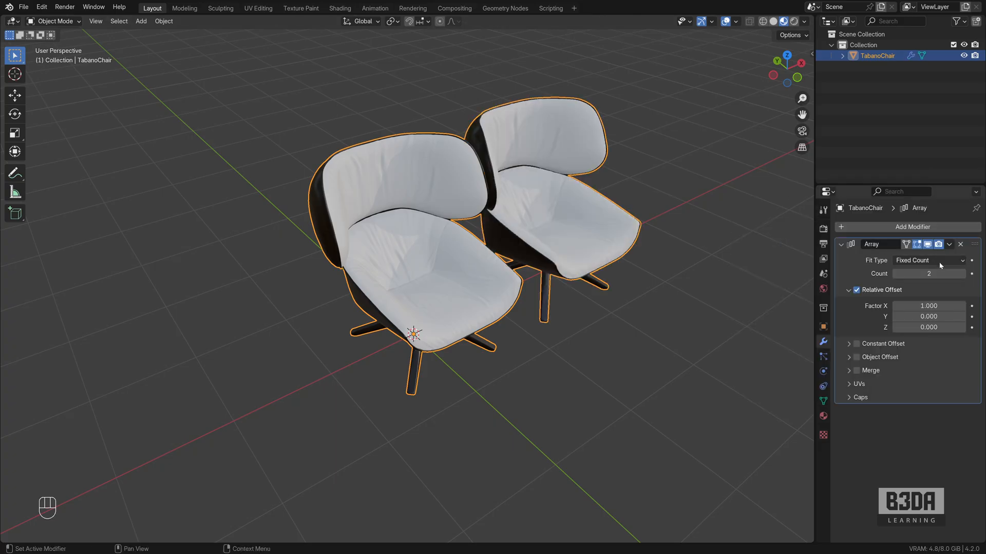
{"action": "left_click", "coordinate": [927, 260]}
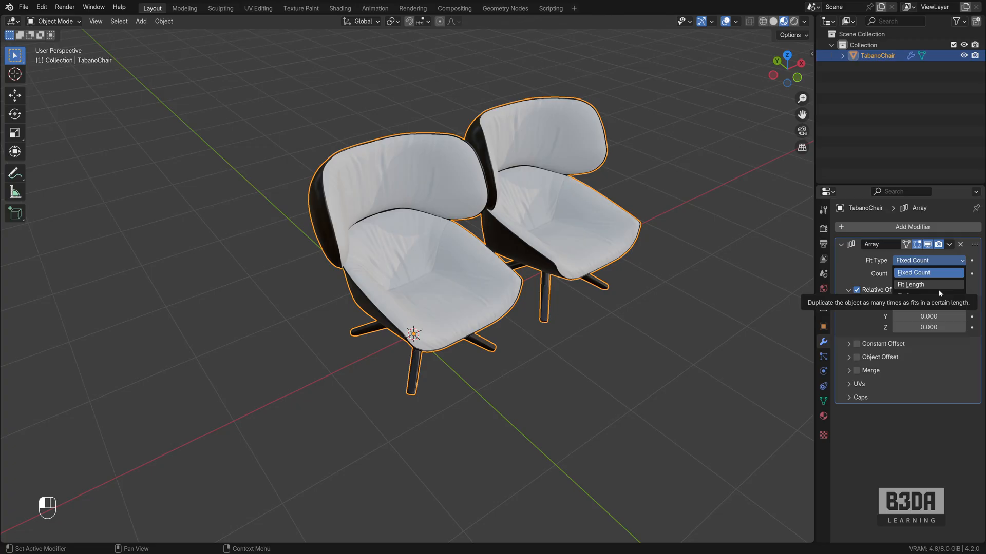
{"action": "left_click", "coordinate": [914, 273]}
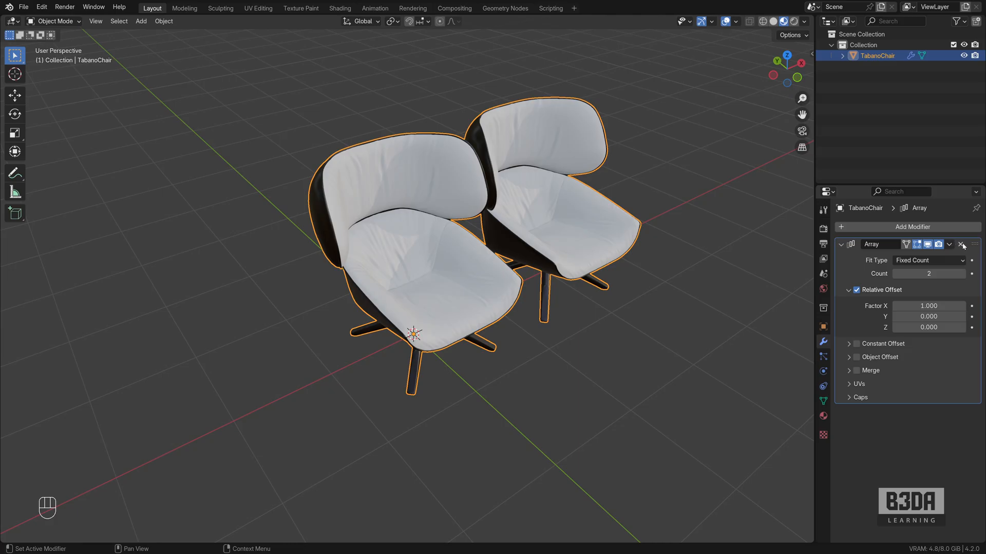
{"action": "left_click", "coordinate": [962, 244]}
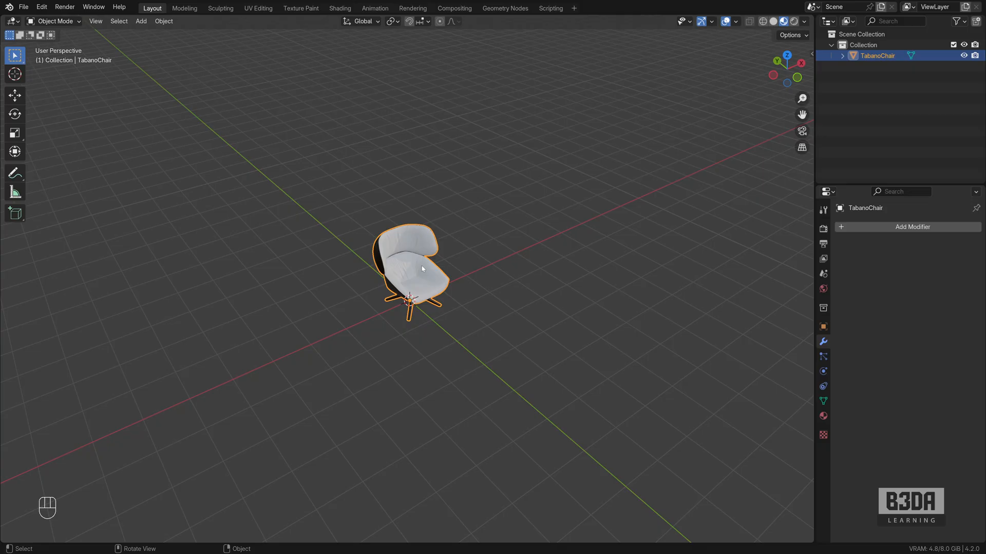
Add a mesh circle and adjust its vertex count and radius to a six-sided, 4 m hexagon around the chair.
{"action": "key", "text": "shift+a"}
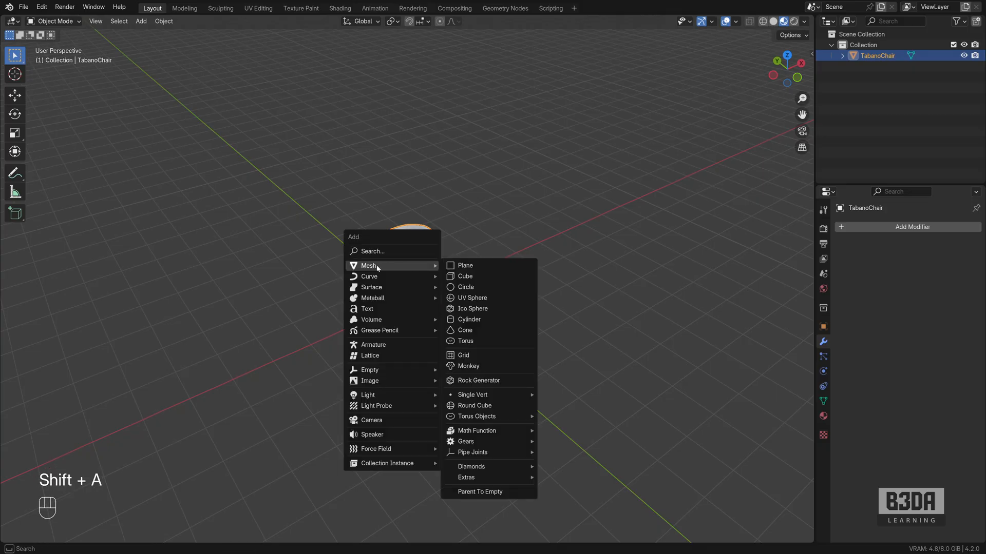
{"action": "mouse_move", "coordinate": [492, 287]}
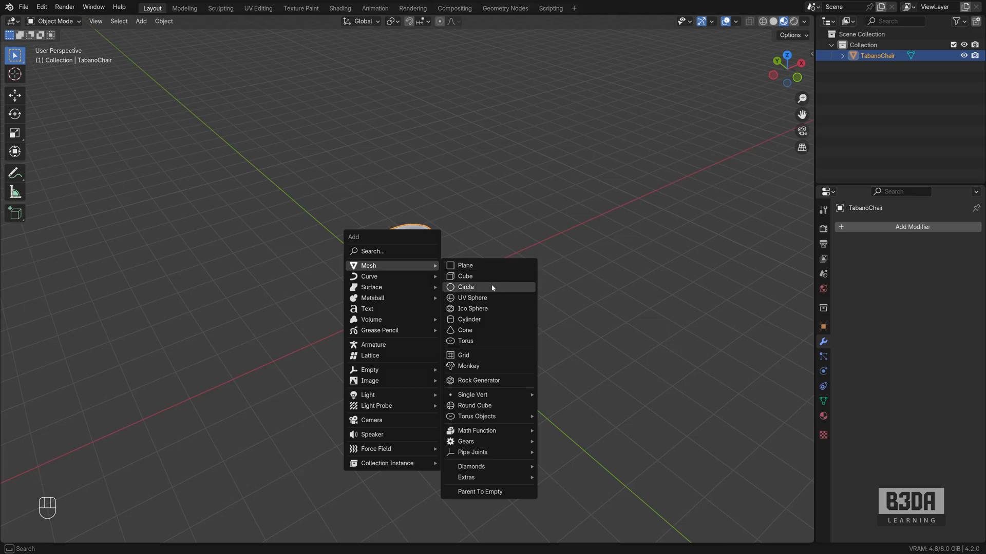
{"action": "mouse_move", "coordinate": [466, 286]}
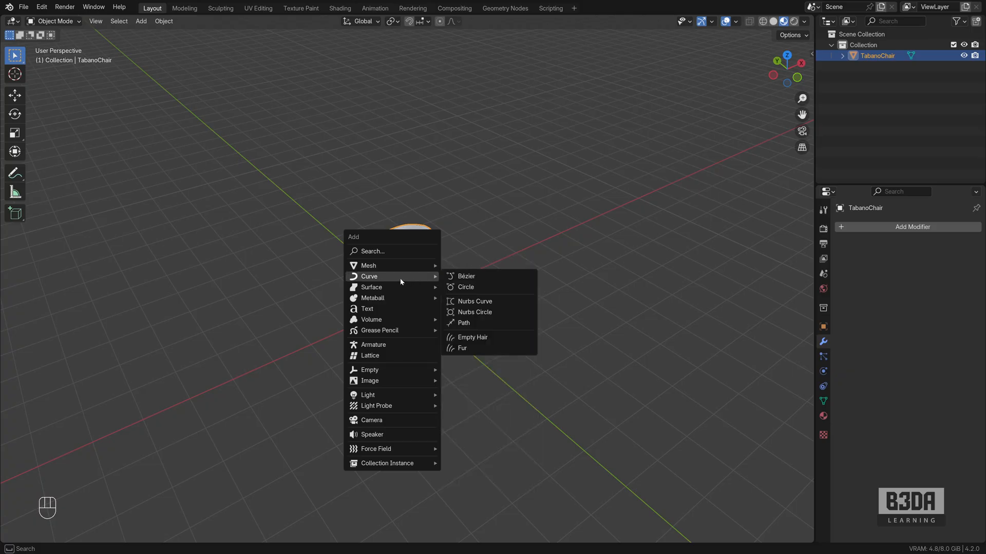
{"action": "mouse_move", "coordinate": [466, 287]}
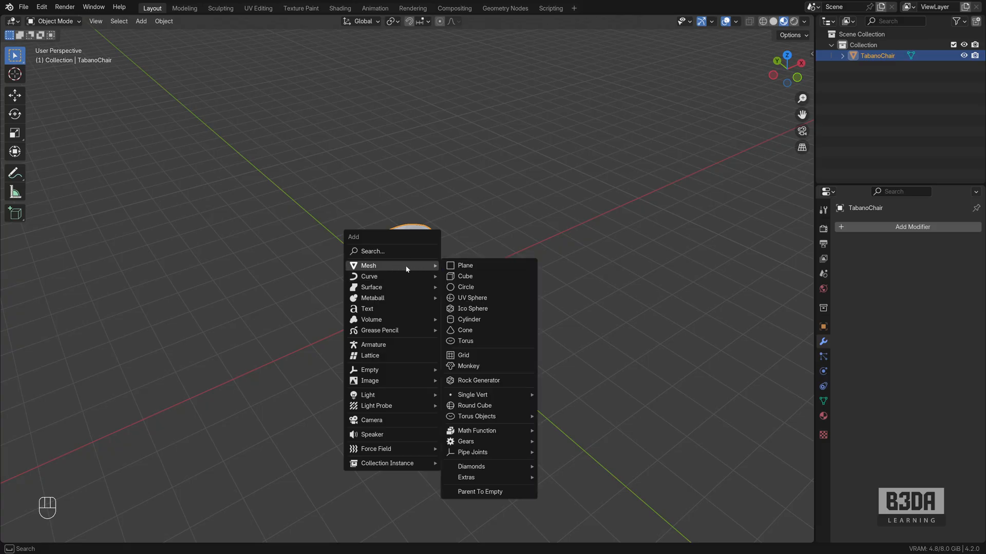
{"action": "mouse_move", "coordinate": [466, 287]}
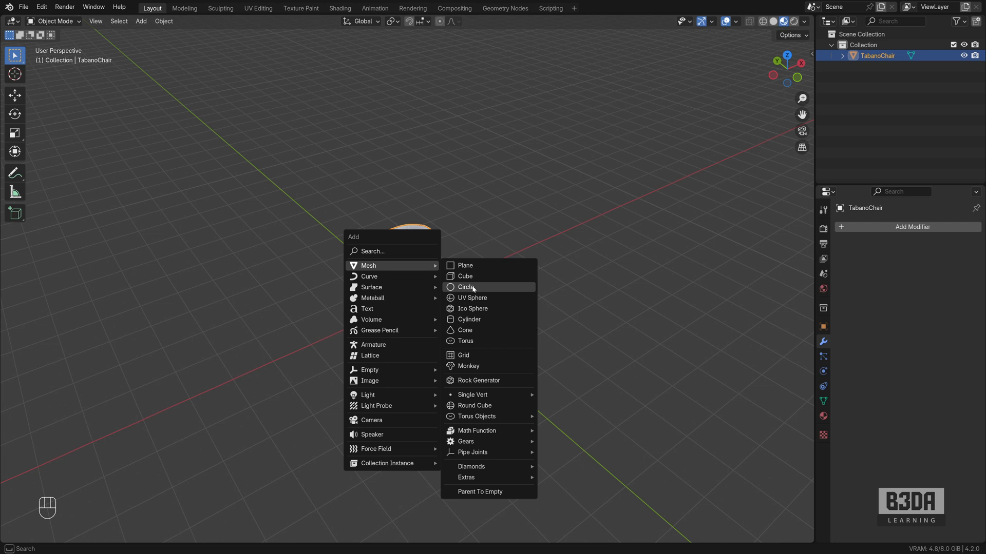
{"action": "left_click", "coordinate": [466, 287]}
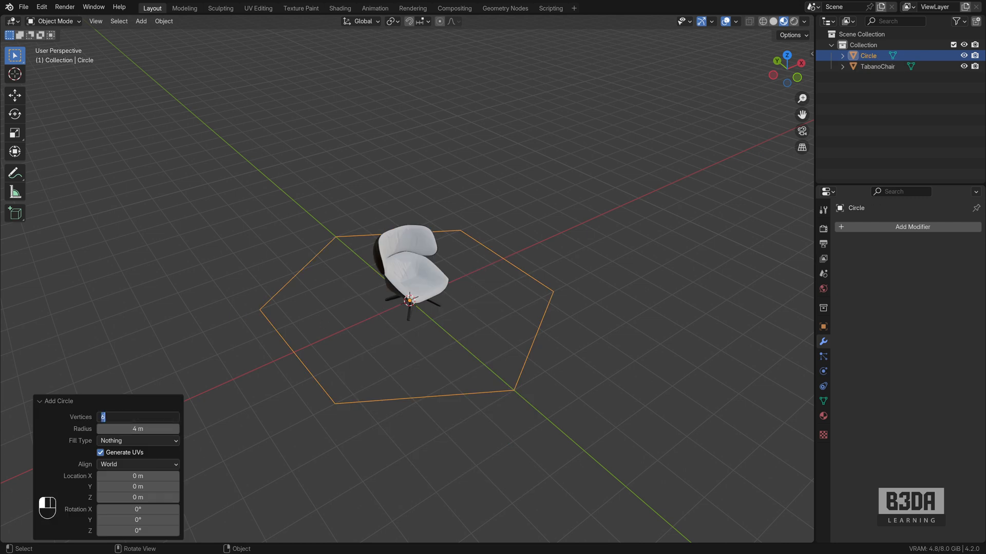
{"action": "type", "text": "8"}
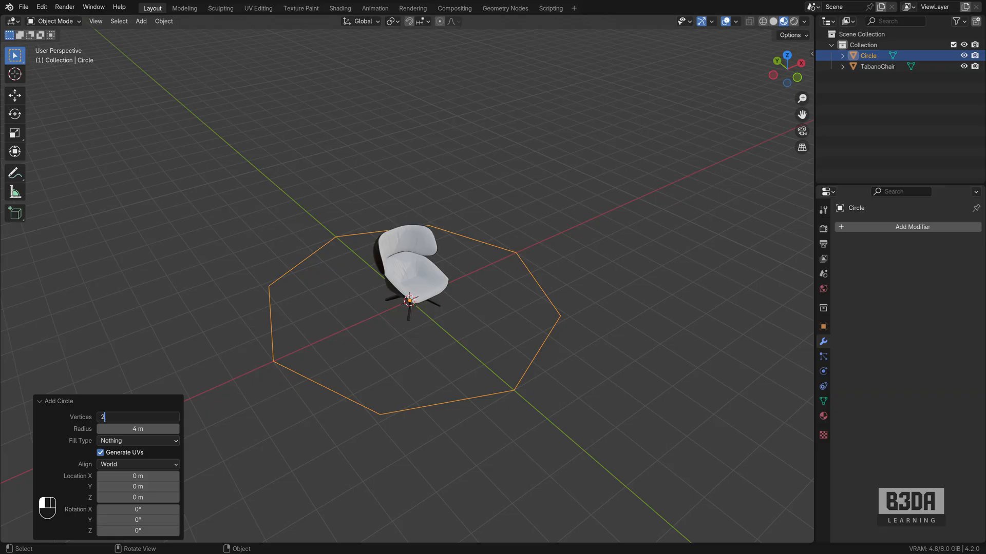
{"action": "type", "text": "24"}
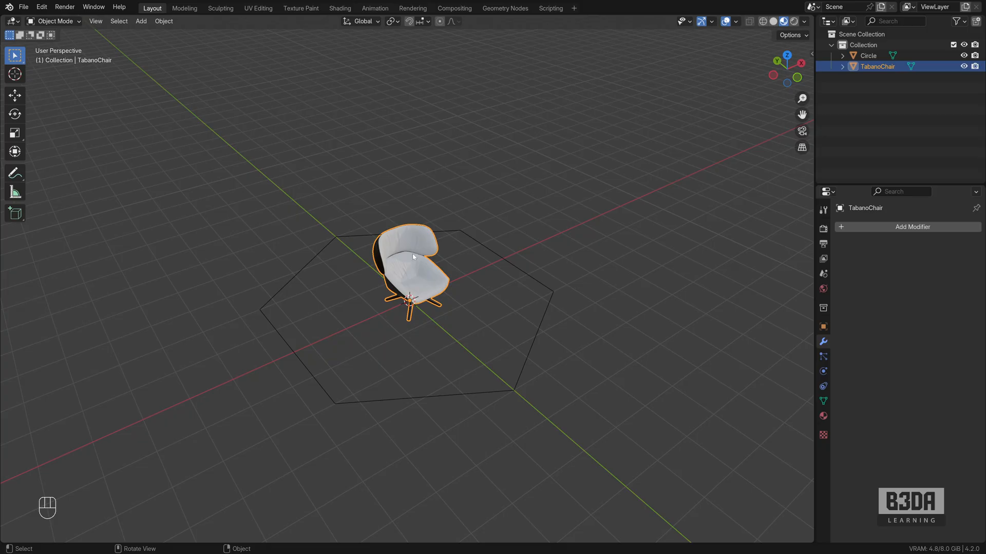
{"action": "mouse_move", "coordinate": [386, 272]}
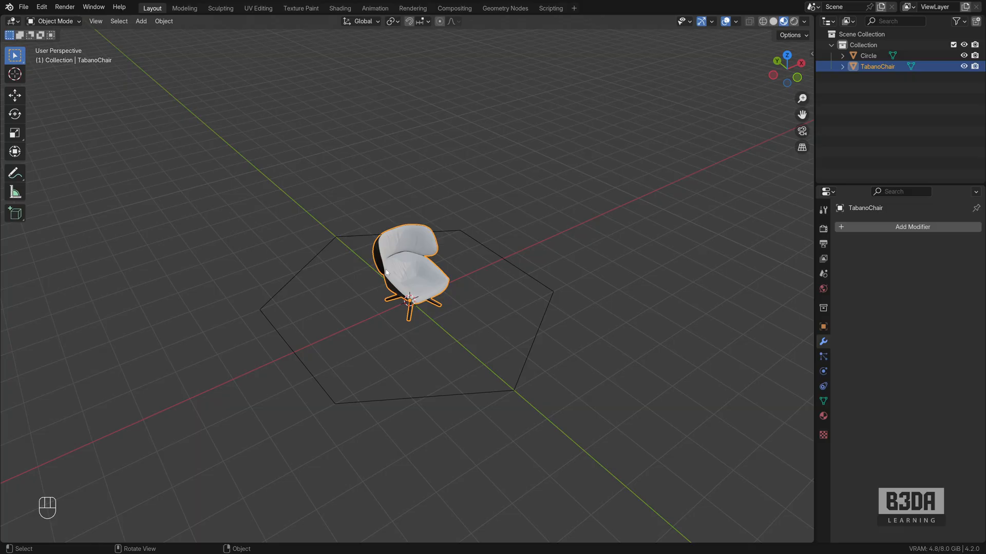
{"action": "mouse_move", "coordinate": [499, 261]}
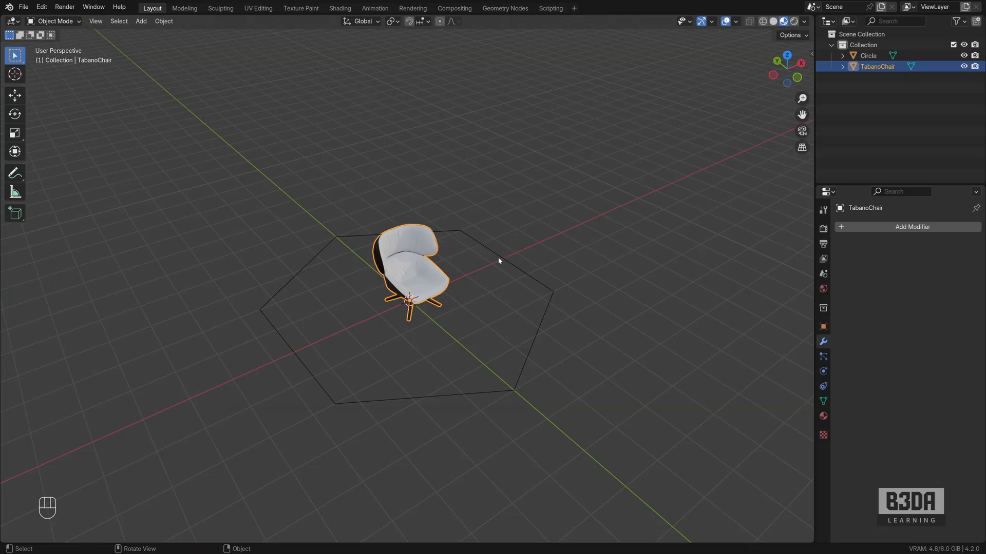
{"action": "mouse_move", "coordinate": [414, 266]}
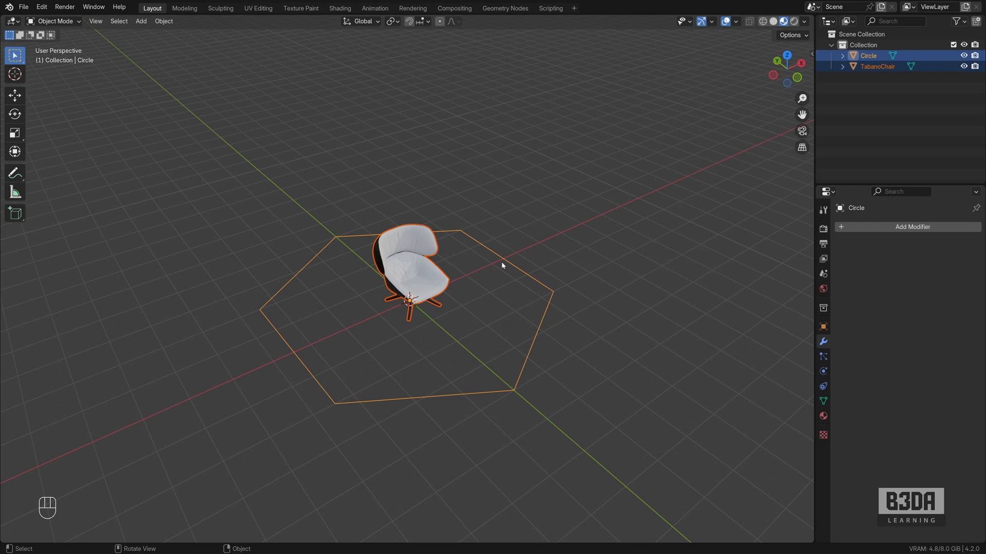
Parent the chair to the circle by Vertex so it snaps onto a hexagon corner.
{"action": "key", "text": "ctrl+p"}
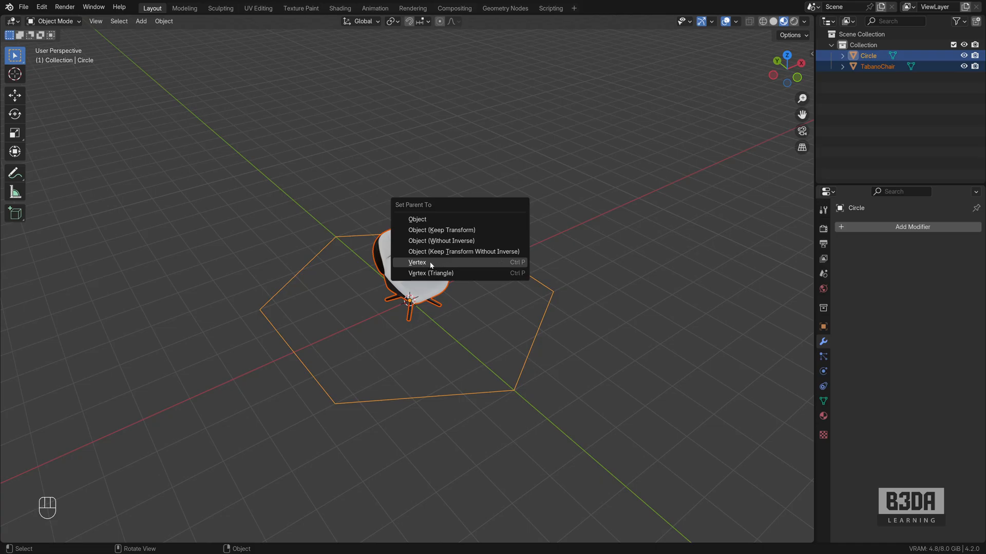
{"action": "left_click", "coordinate": [417, 262]}
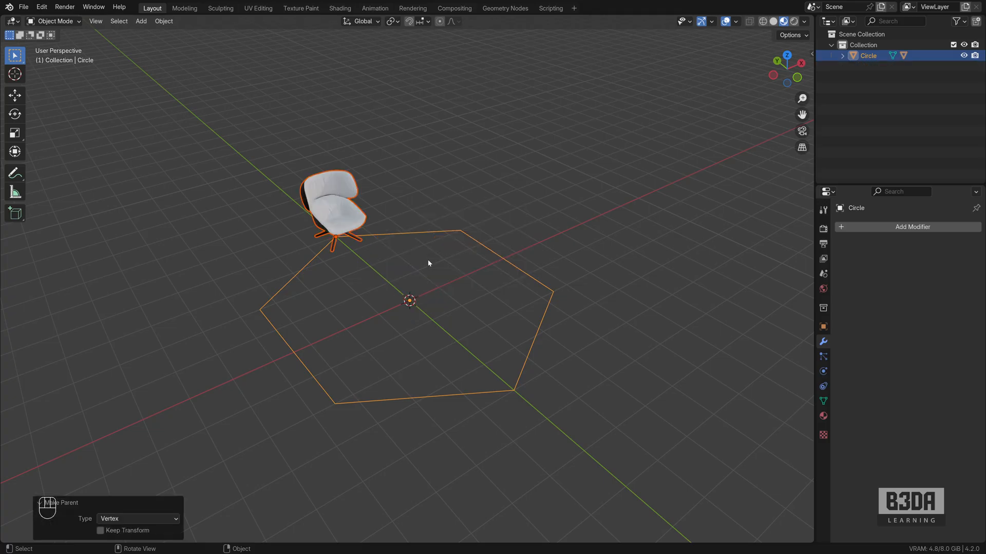
{"action": "mouse_move", "coordinate": [429, 372]}
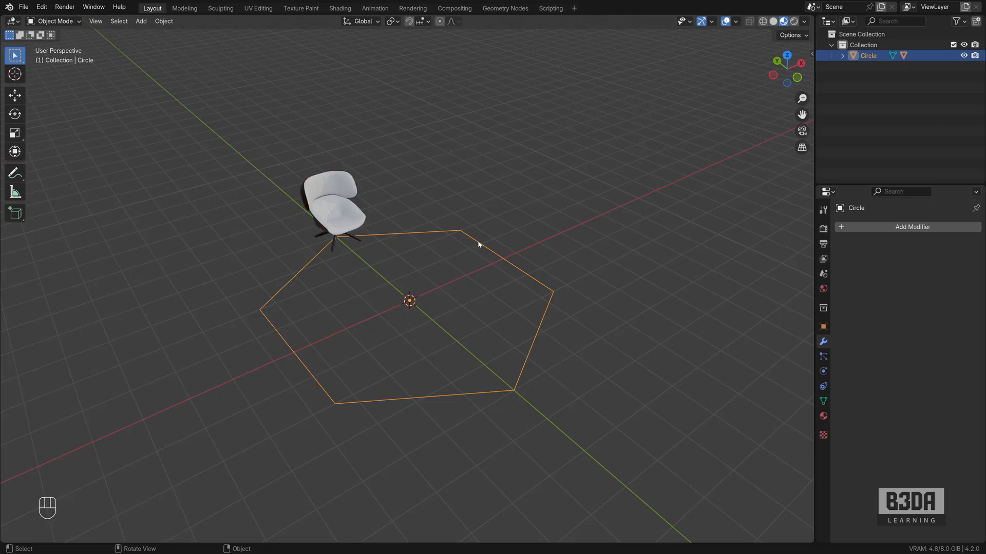
{"action": "mouse_move", "coordinate": [823, 327]}
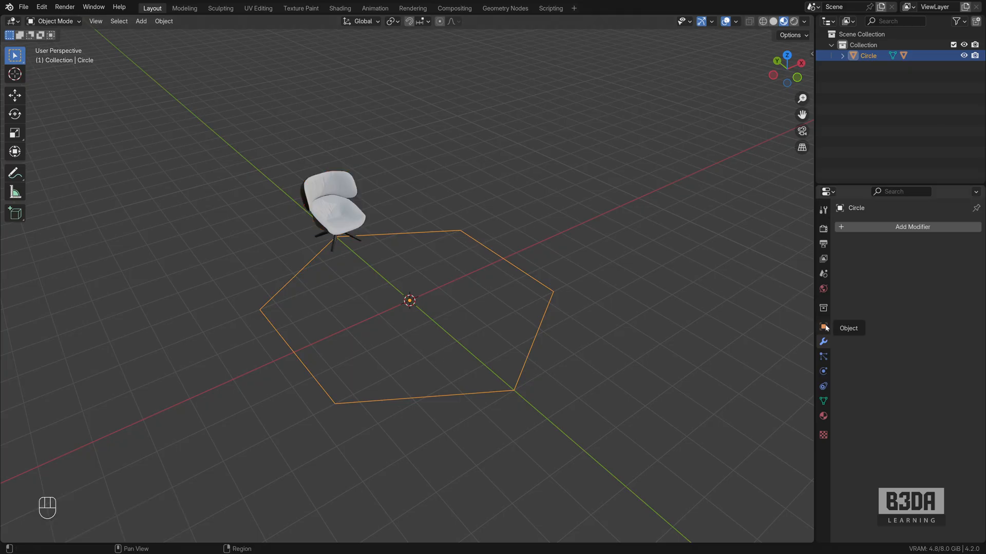
Enable Vertices instancing on the circle so the chair appears on every corner.
{"action": "left_click", "coordinate": [822, 326]}
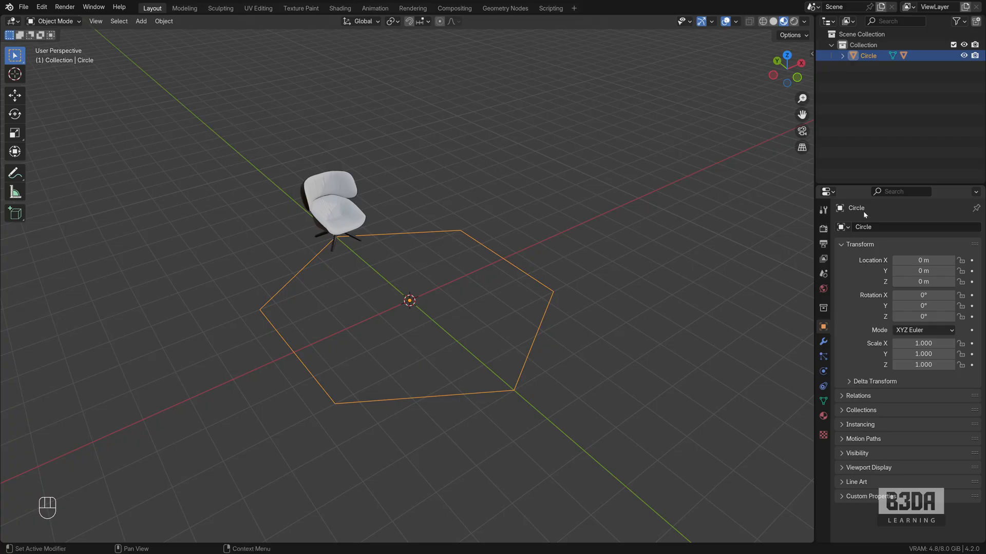
{"action": "mouse_move", "coordinate": [841, 425]}
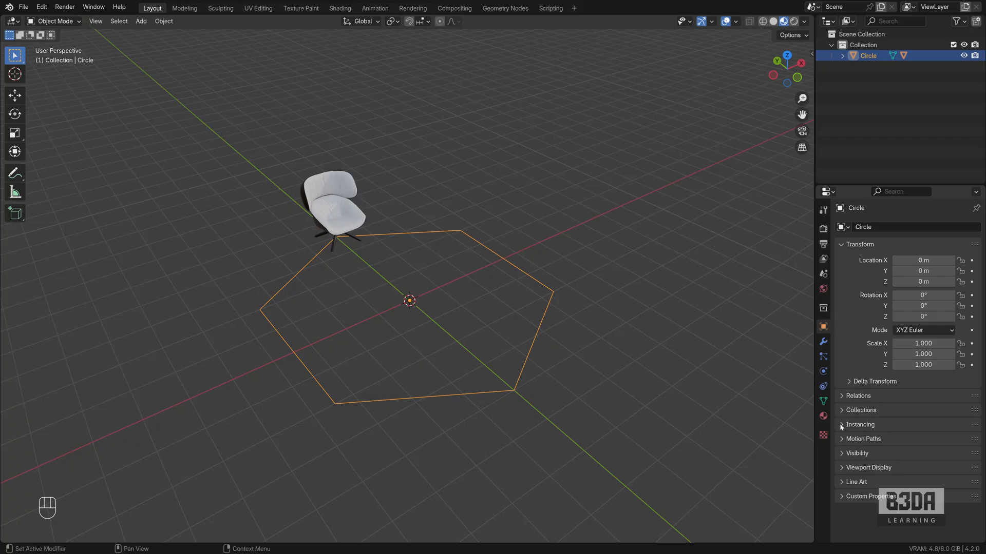
{"action": "left_click", "coordinate": [860, 424]}
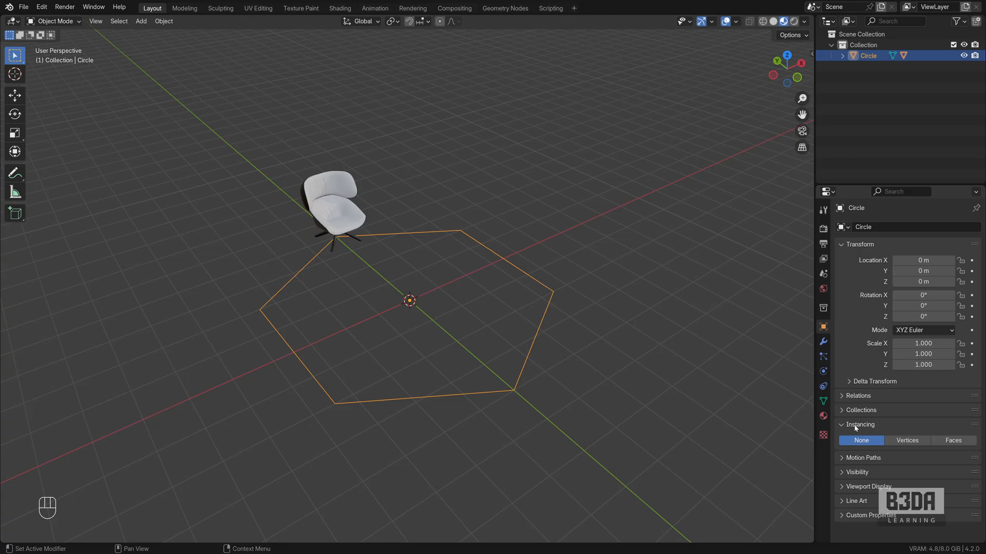
{"action": "mouse_move", "coordinate": [907, 440]}
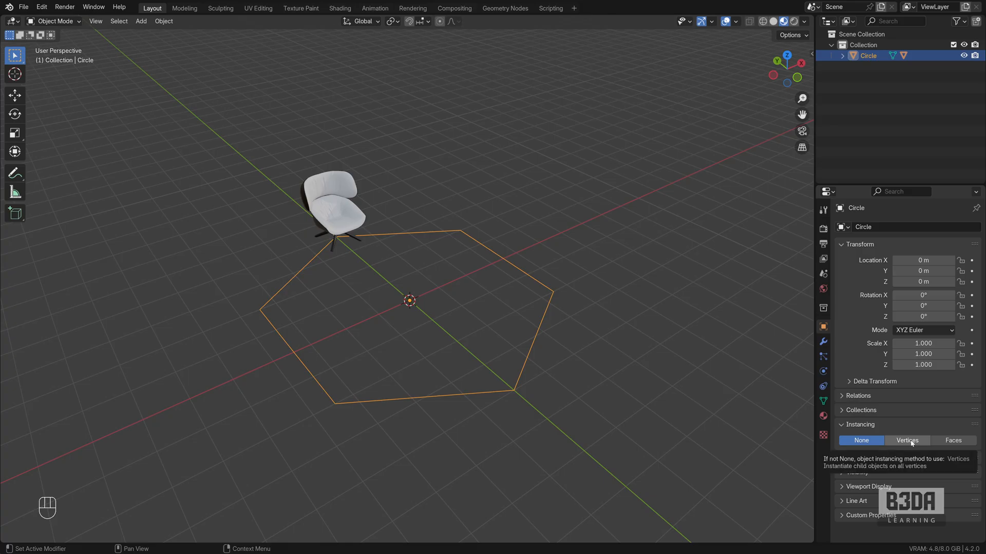
{"action": "left_click", "coordinate": [906, 441]}
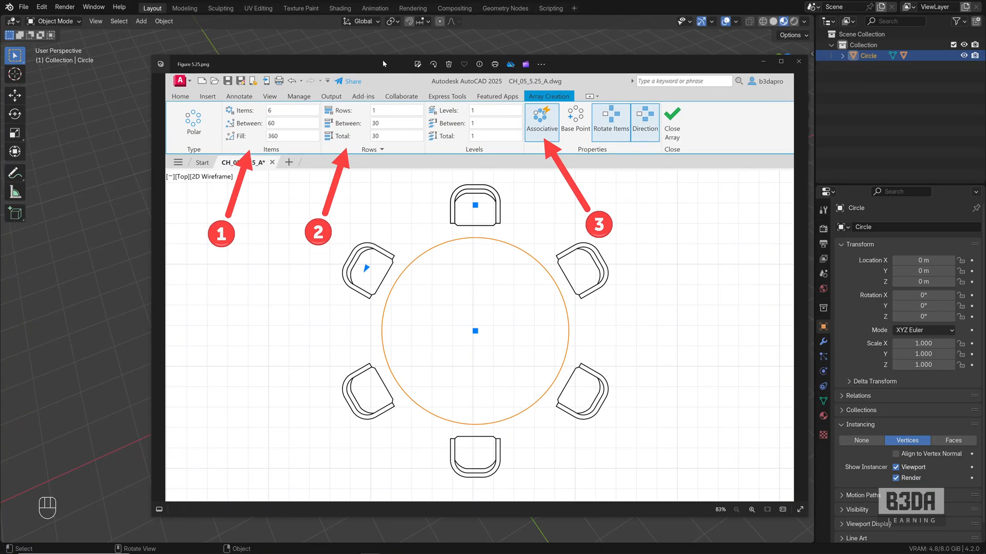
{"action": "mouse_move", "coordinate": [425, 245]}
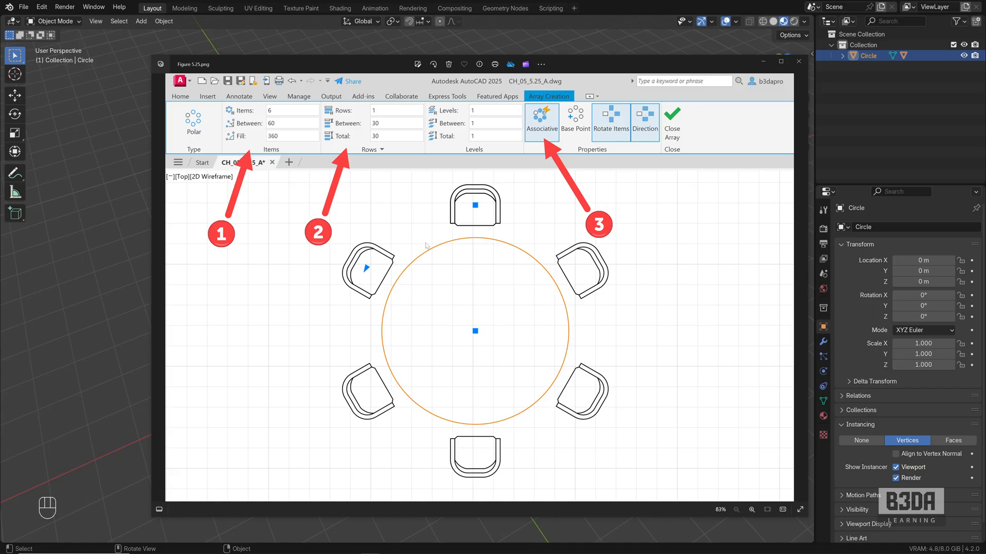
{"action": "mouse_move", "coordinate": [567, 258]}
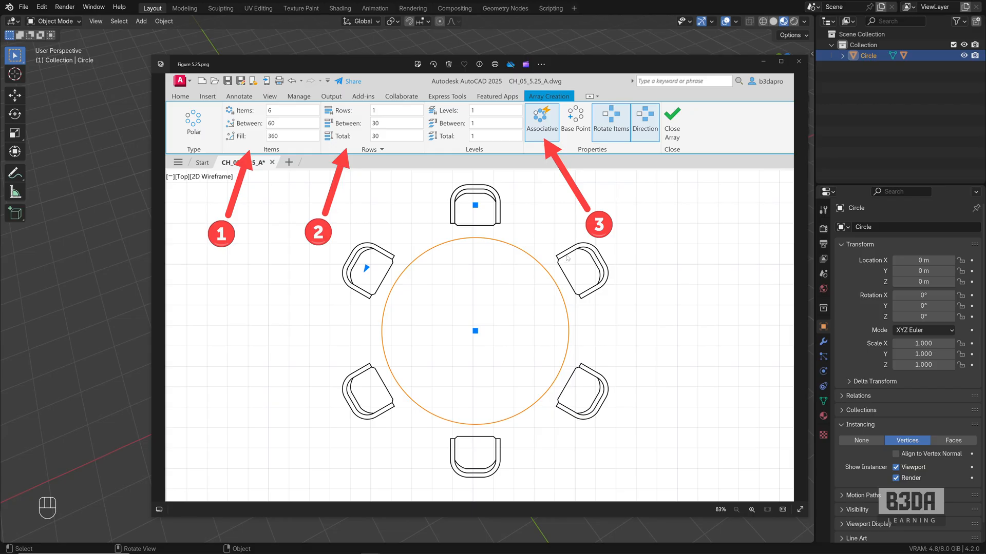
{"action": "mouse_move", "coordinate": [572, 432]}
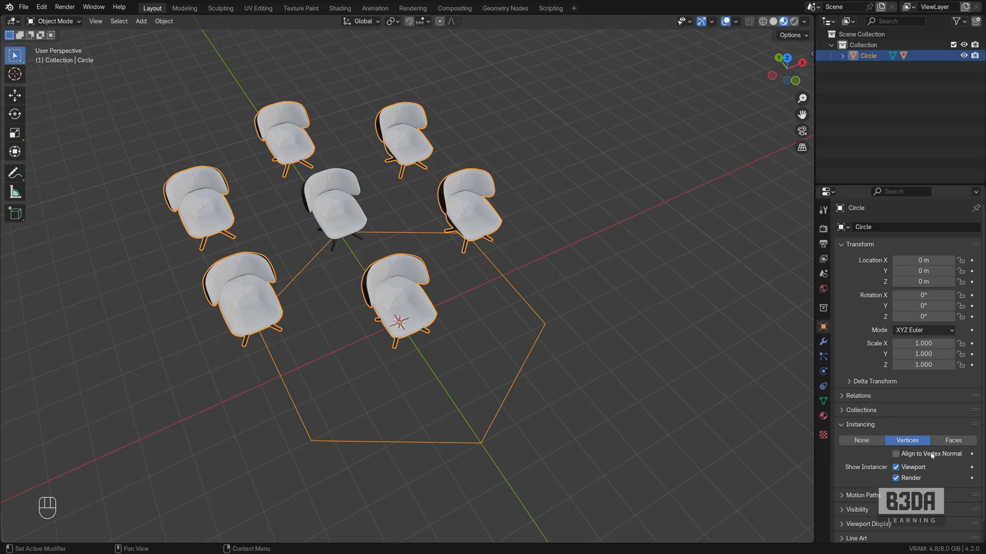
Enable Align to Vertex Normal so each instanced chair turns to follow the ring.
{"action": "left_click", "coordinate": [896, 454]}
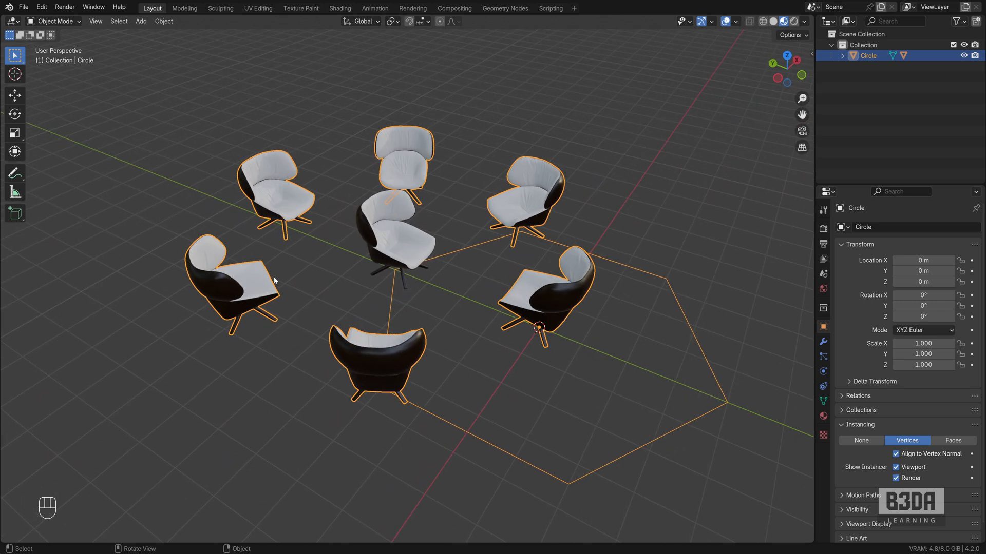
Make the six chair instances real TabanoChair objects and check one copy's transforms.
{"action": "key", "text": "ctrl"}
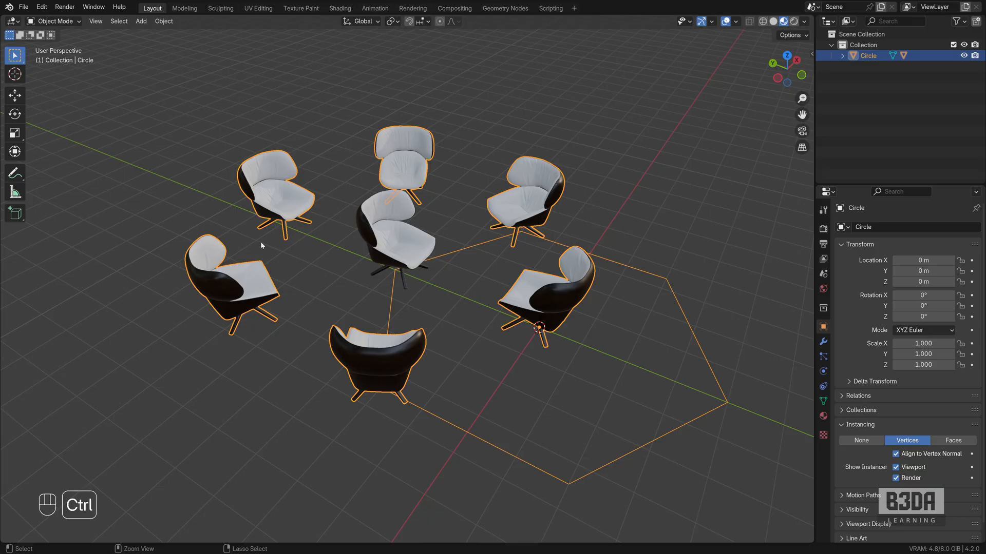
{"action": "key", "text": "ctrl+a"}
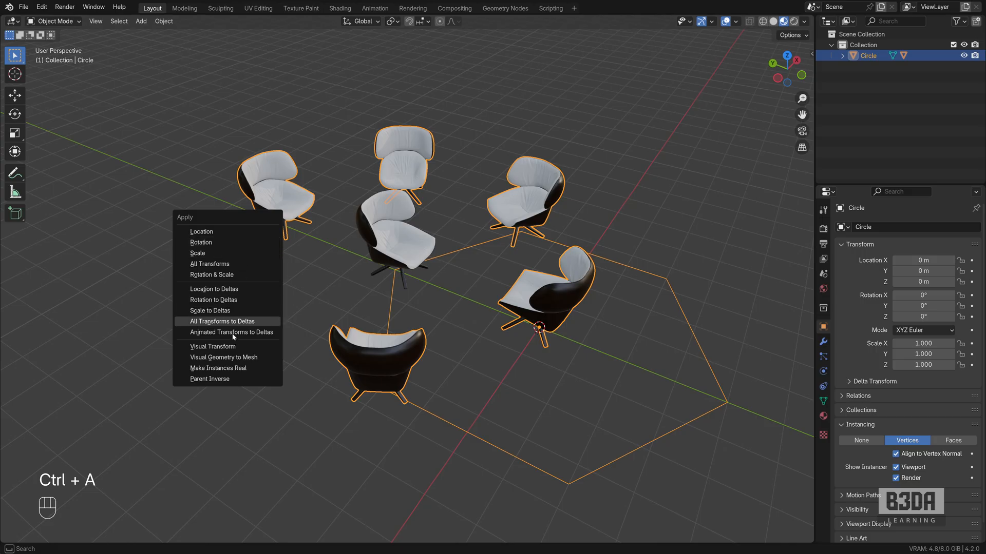
{"action": "mouse_move", "coordinate": [220, 368]}
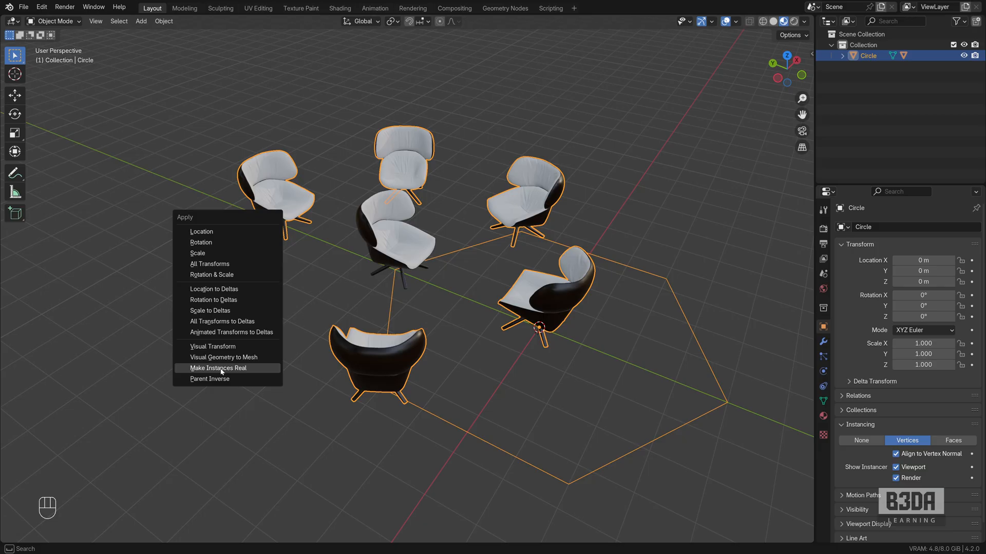
{"action": "left_click", "coordinate": [217, 368]}
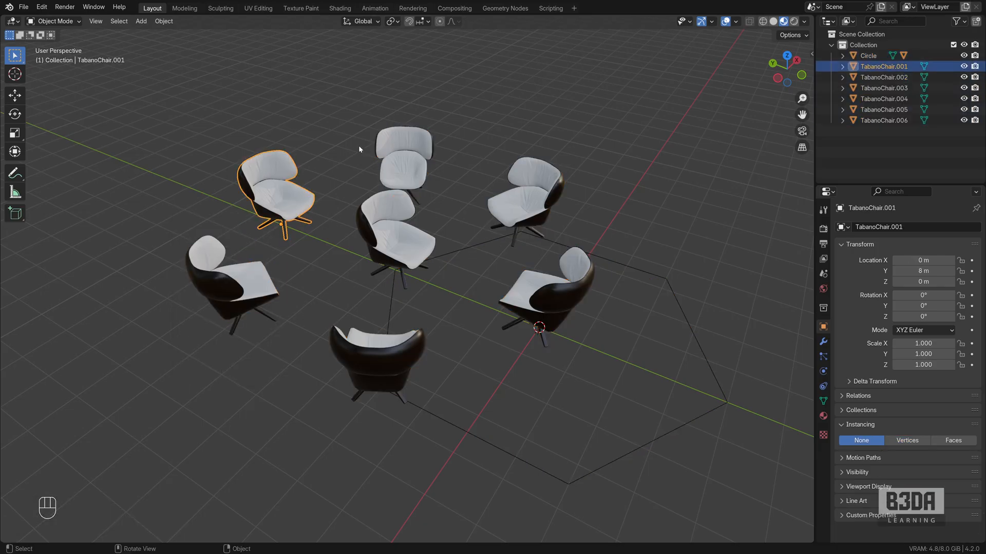
{"action": "left_click", "coordinate": [882, 110]}
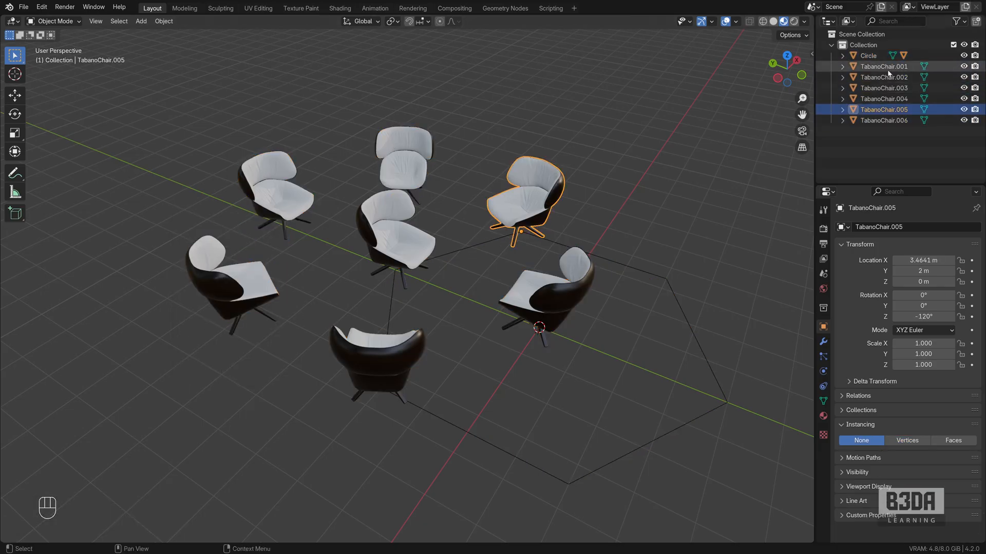